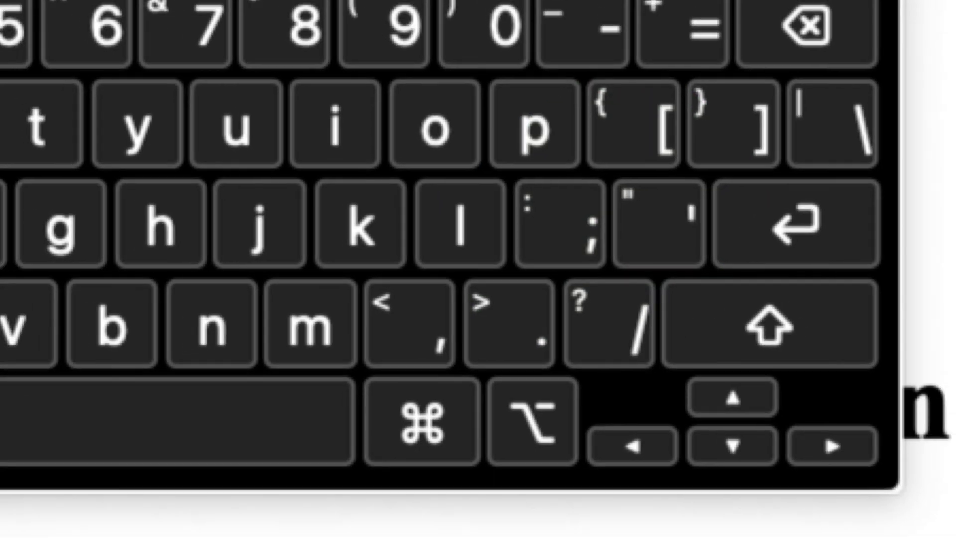
# Step: Type curly “ ” marks before and after 'Double Quotation' via Keyboard Viewer, then close it
pyautogui.click(653, 285)
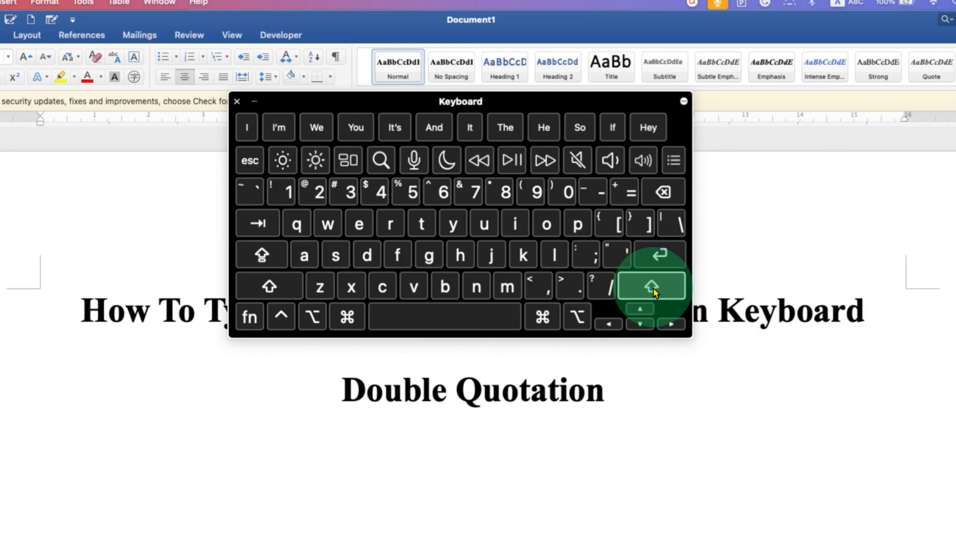
pyautogui.click(616, 254)
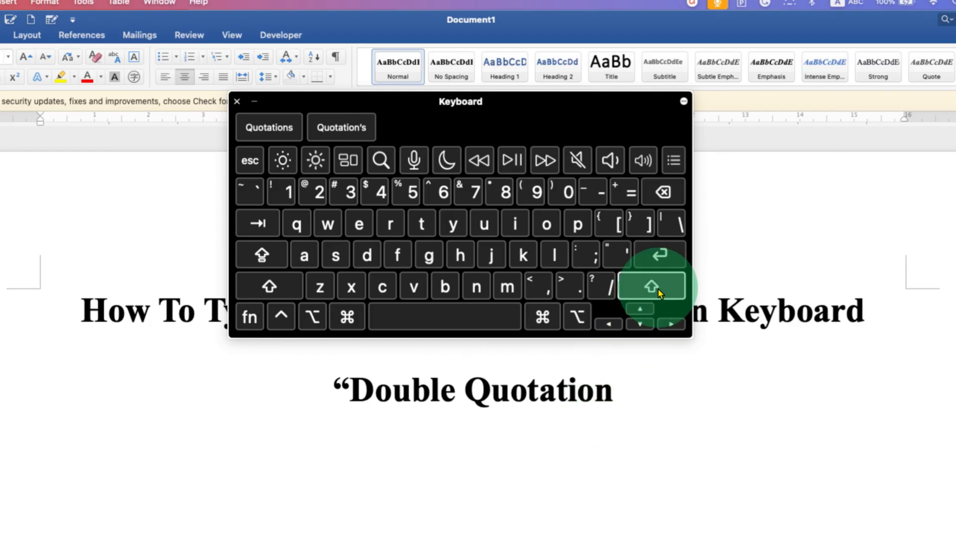
pyautogui.click(653, 285)
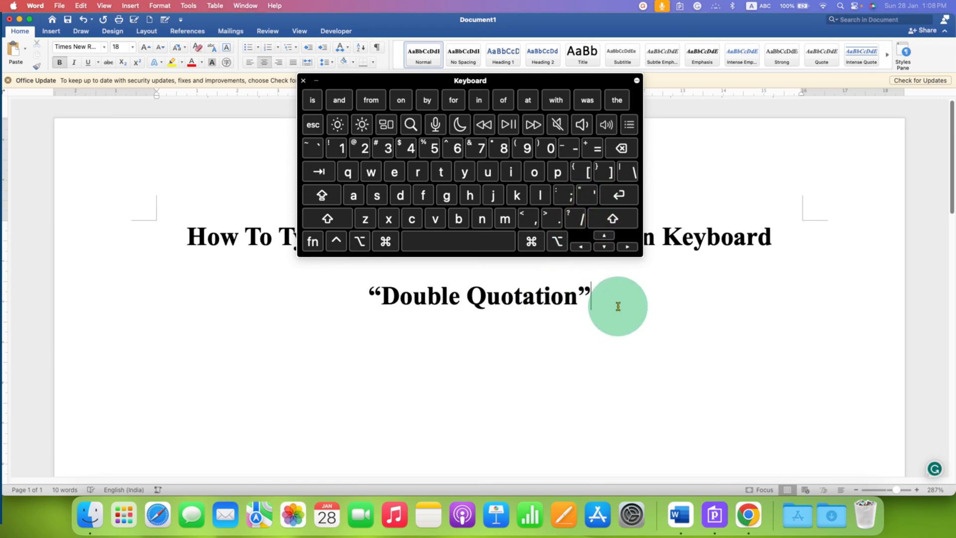
pyautogui.click(303, 81)
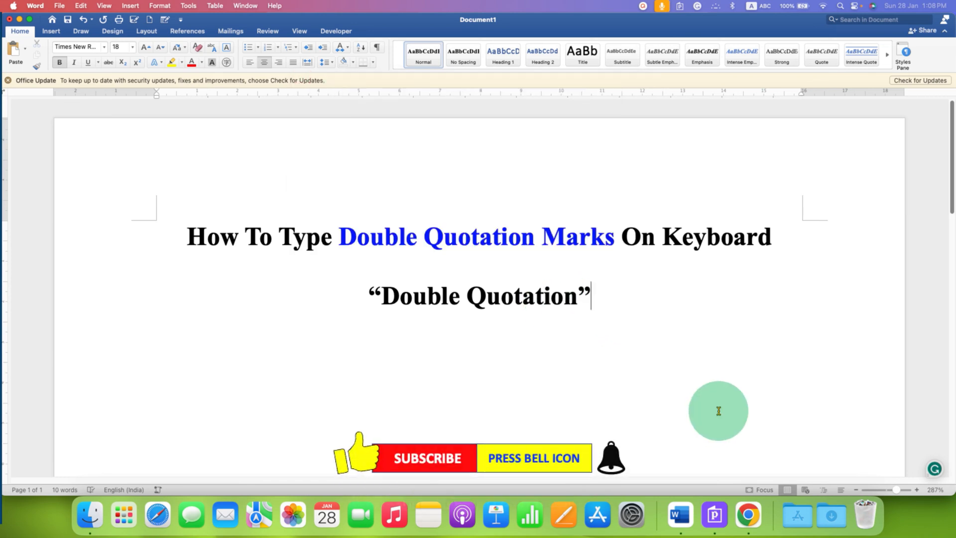